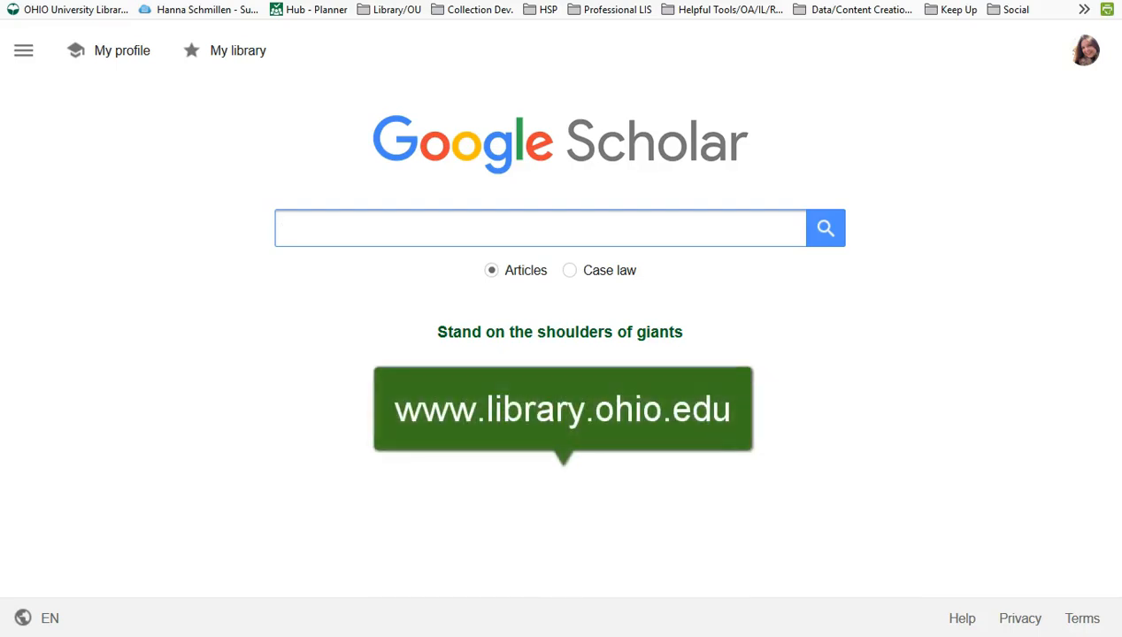
Reach the Scholar Settings page from the navigation menu to get to Library links
{"action": "left_click", "coordinate": [540, 228]}
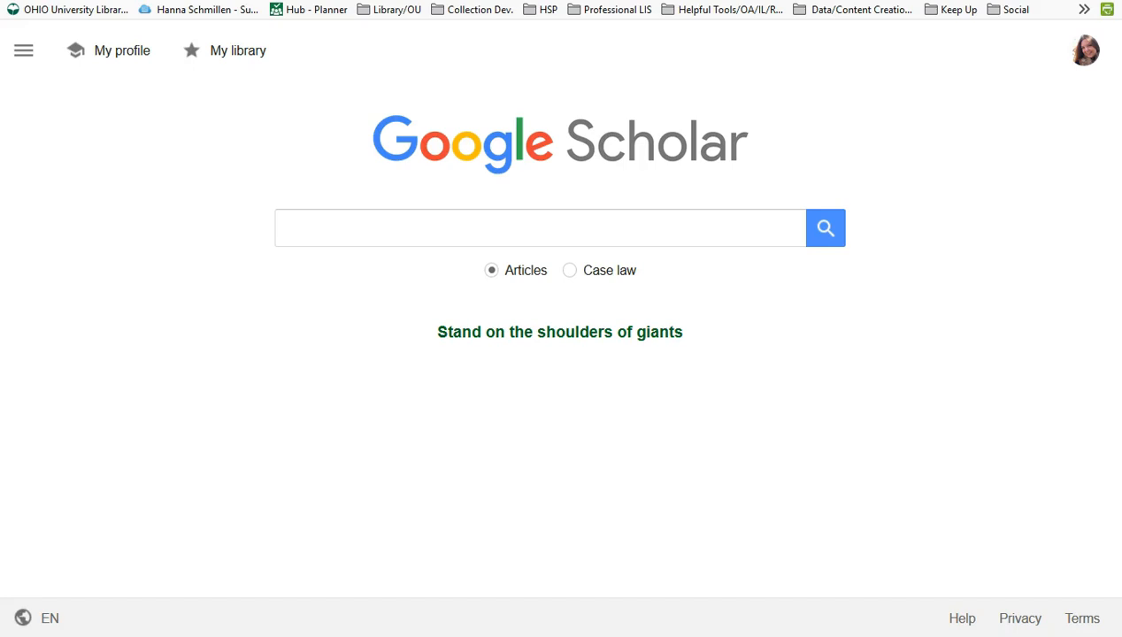
{"action": "mouse_move", "coordinate": [920, 67]}
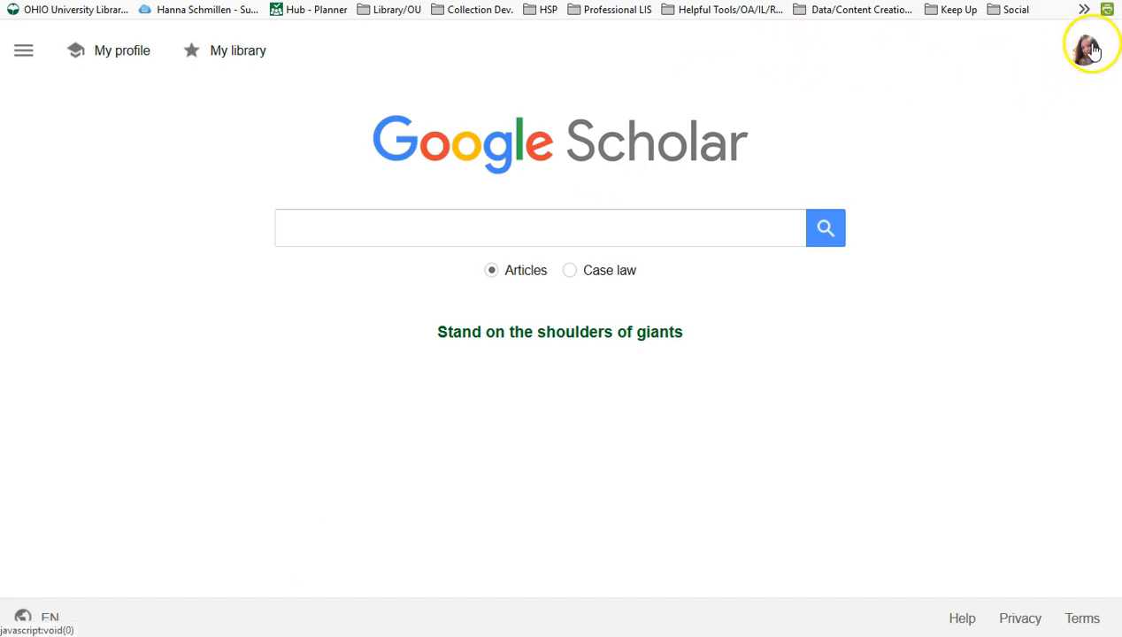
{"action": "left_click", "coordinate": [25, 50]}
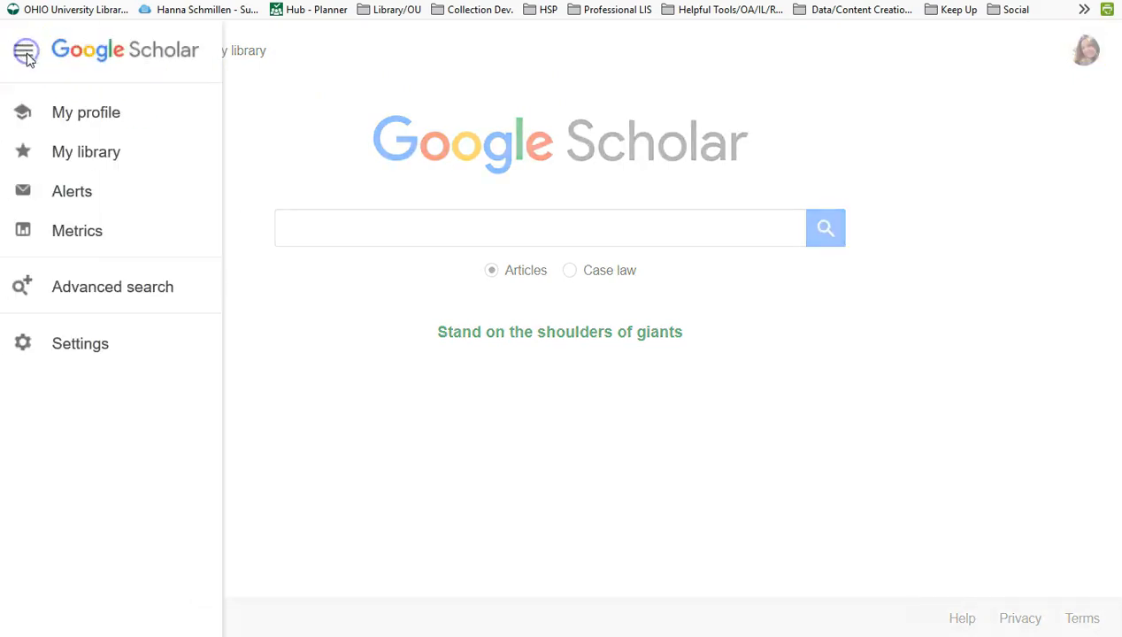
{"action": "left_click", "coordinate": [81, 343]}
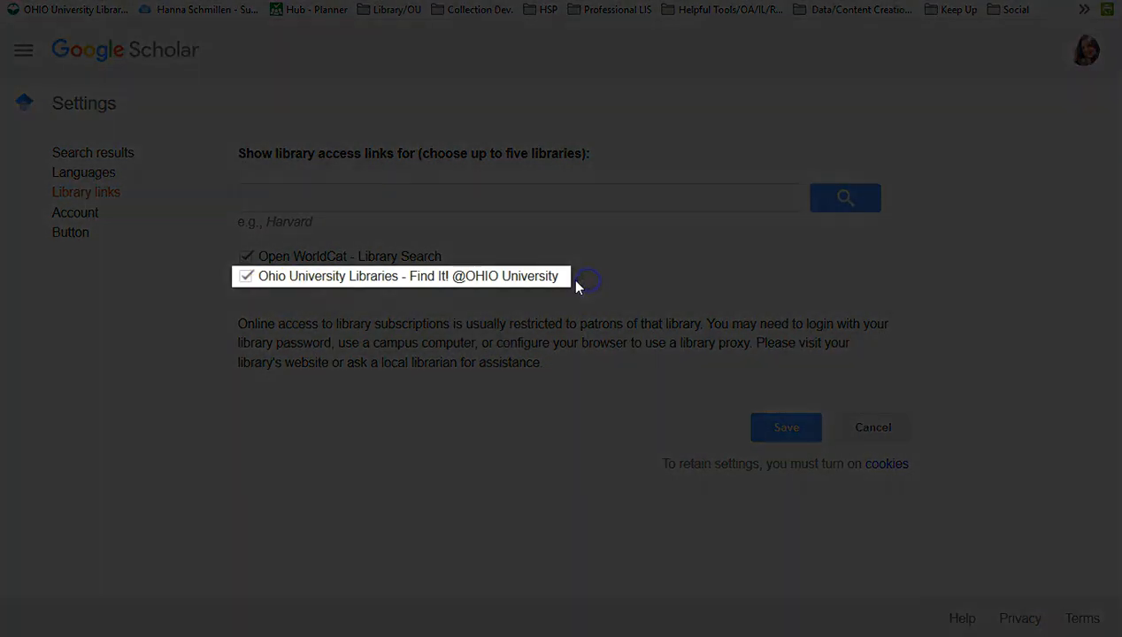
{"action": "mouse_move", "coordinate": [423, 198]}
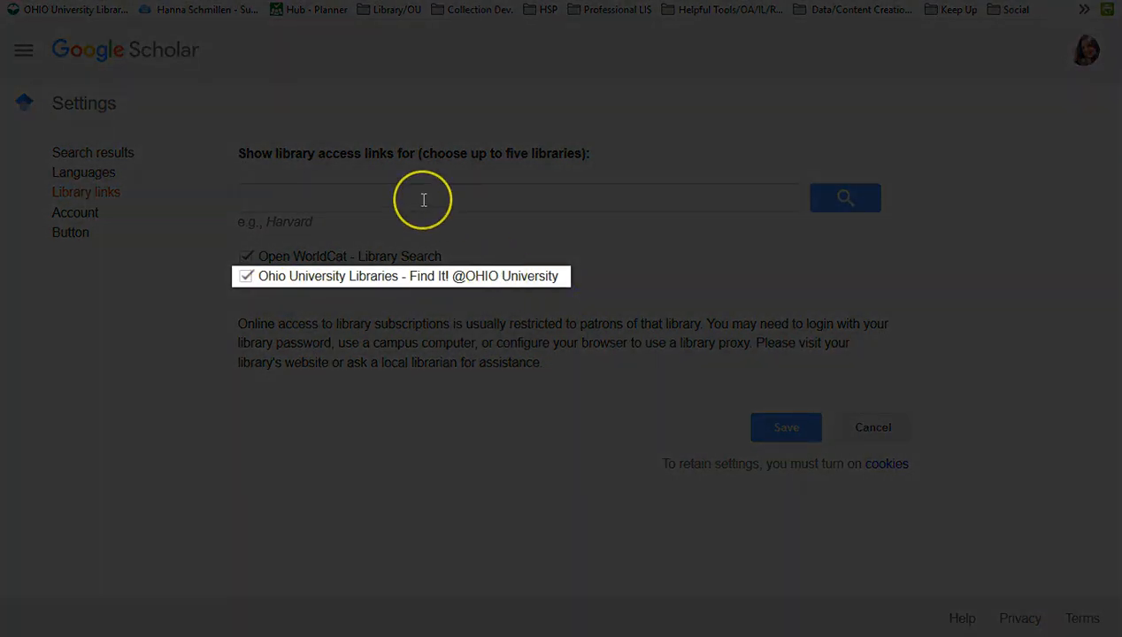
Try library searches for 'ohio' and 'illinois state', then save with Ohio University Libraries kept
{"action": "left_click", "coordinate": [247, 276]}
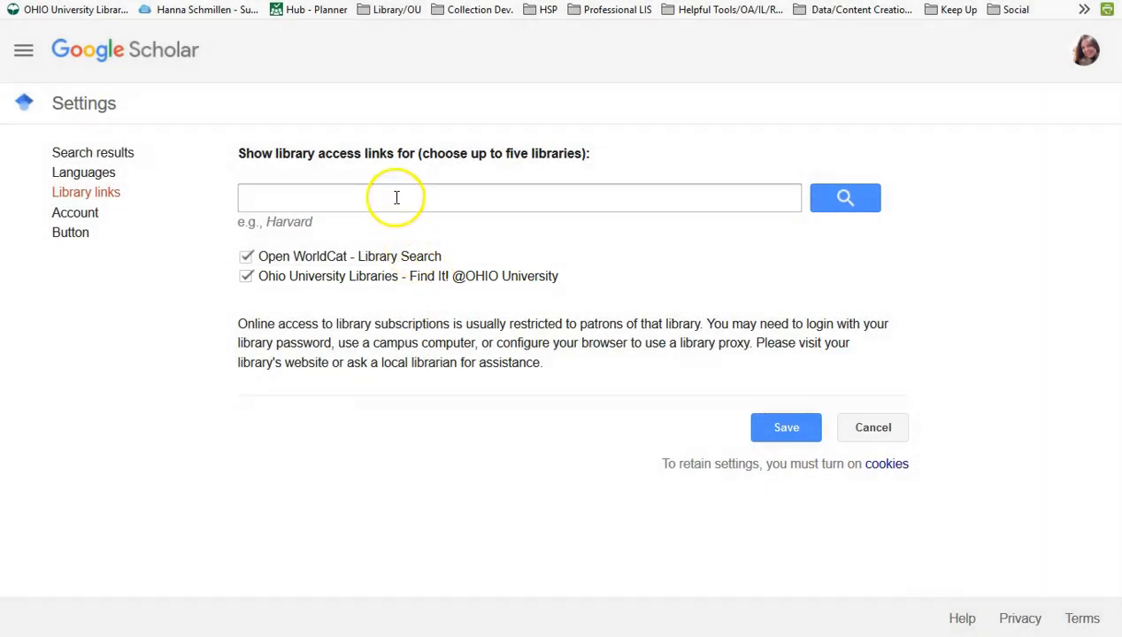
{"action": "type", "text": "ohio"}
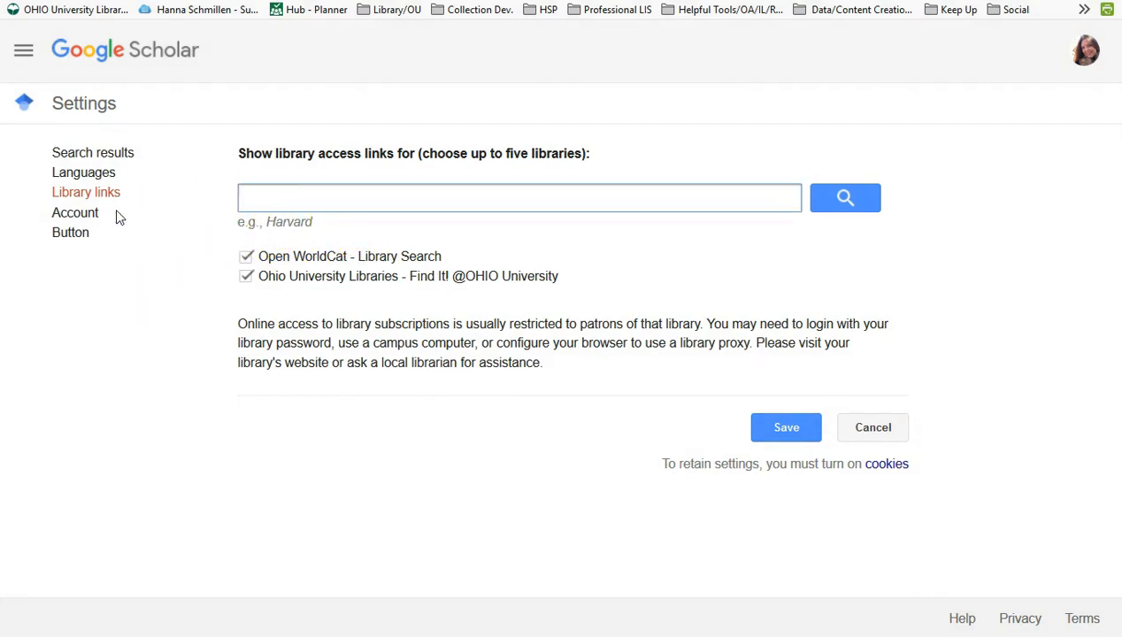
{"action": "type", "text": "illinois state"}
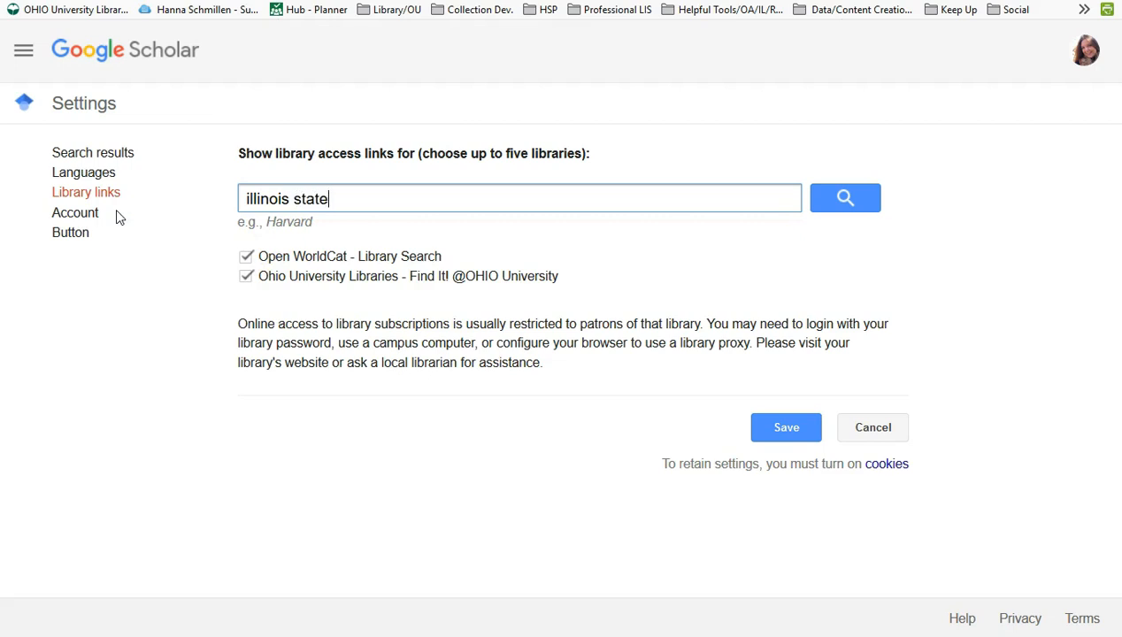
{"action": "left_click", "coordinate": [786, 427]}
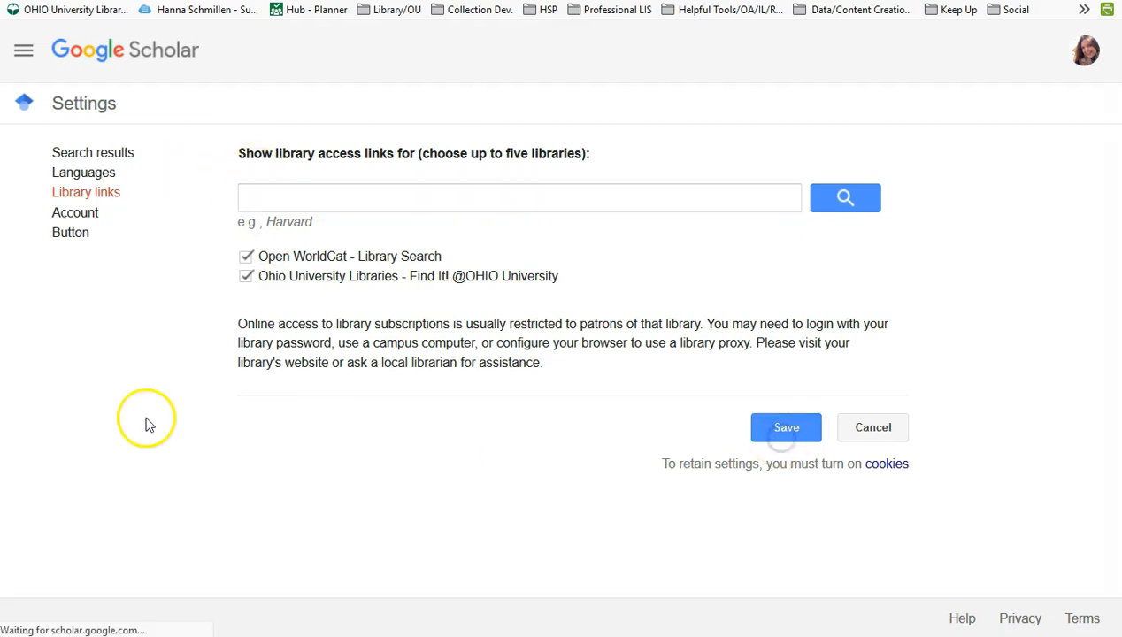
{"action": "left_click", "coordinate": [786, 427]}
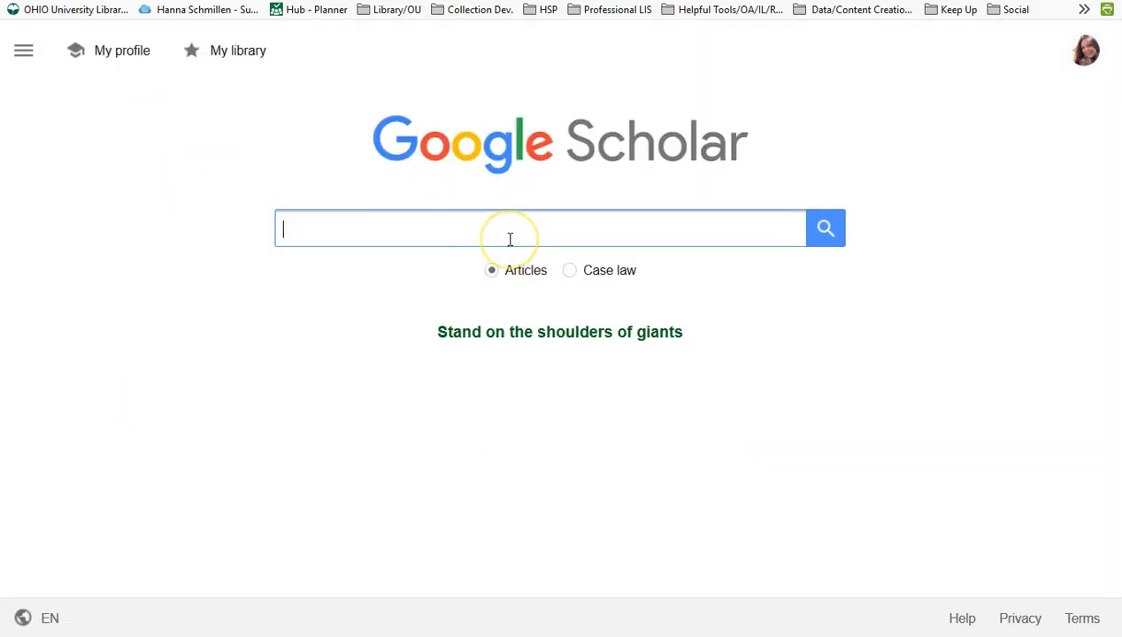
Search Scholar for 'library AND information literacy' and review the results
{"action": "left_click", "coordinate": [509, 229]}
{"action": "type", "text": "library AND information literacy"}
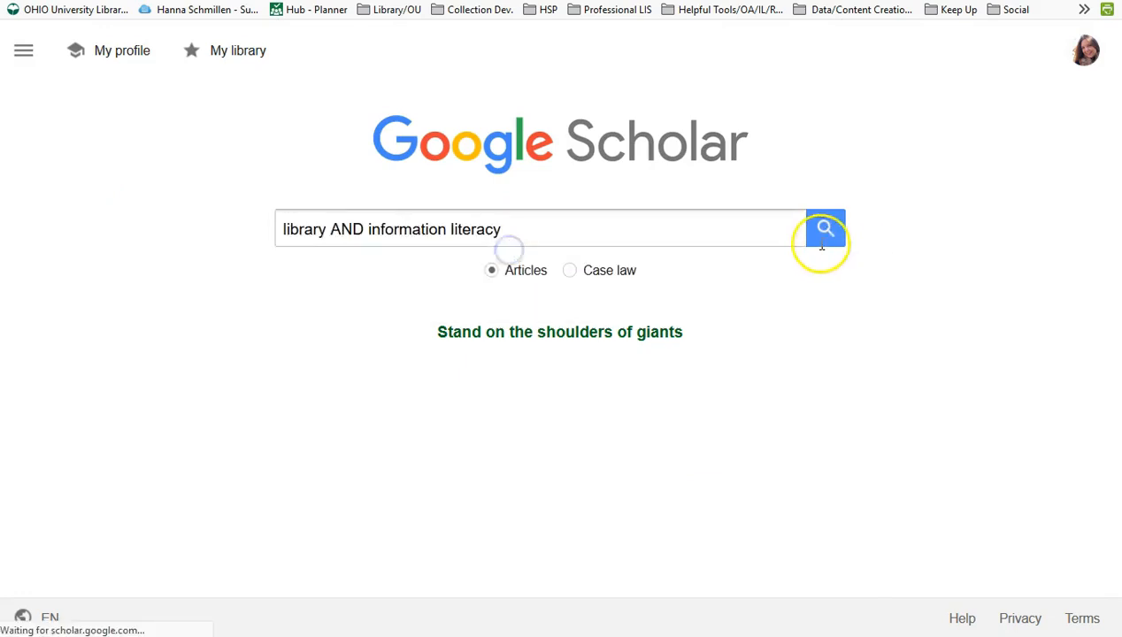
{"action": "left_click", "coordinate": [825, 228]}
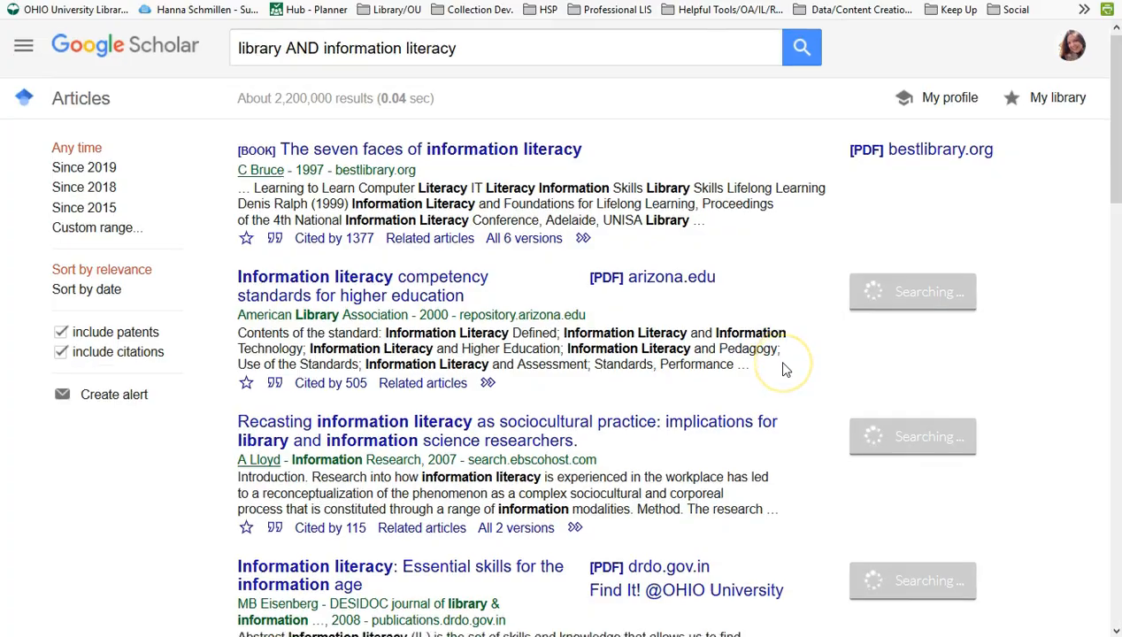
{"action": "scroll", "scroll_direction": "down", "scroll_amount": 3}
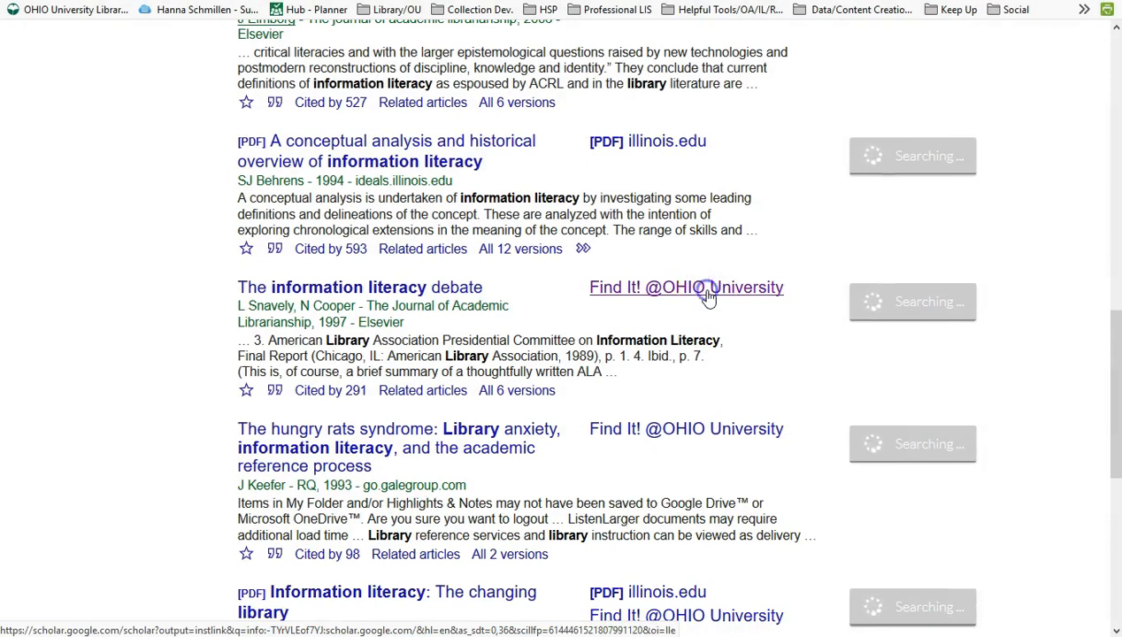
{"action": "left_click", "coordinate": [687, 287]}
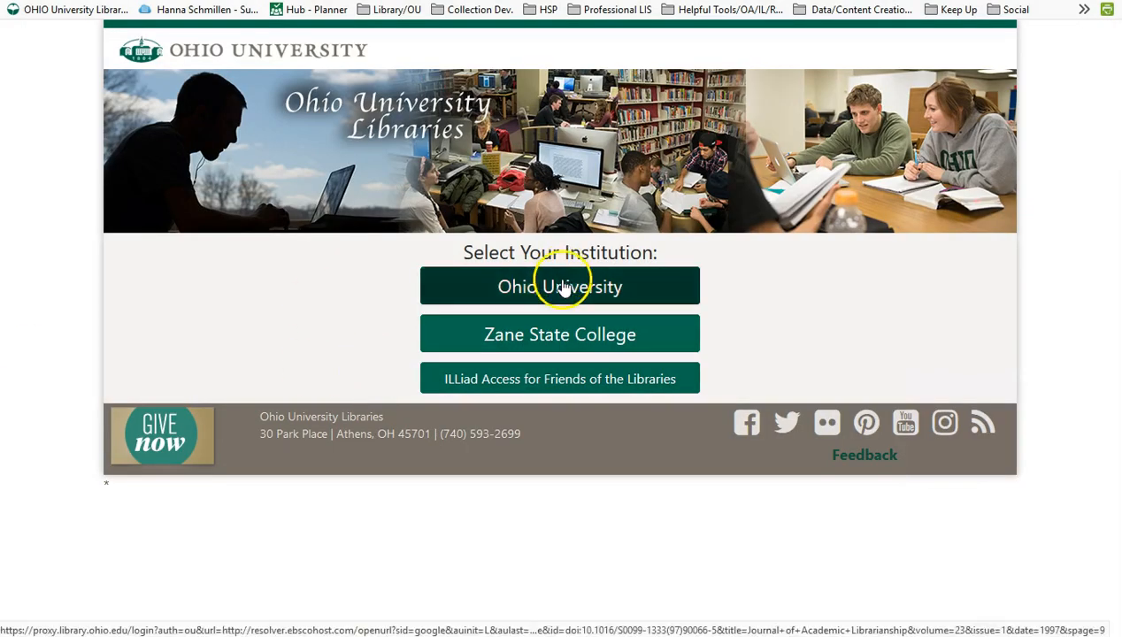
{"action": "left_click", "coordinate": [559, 287]}
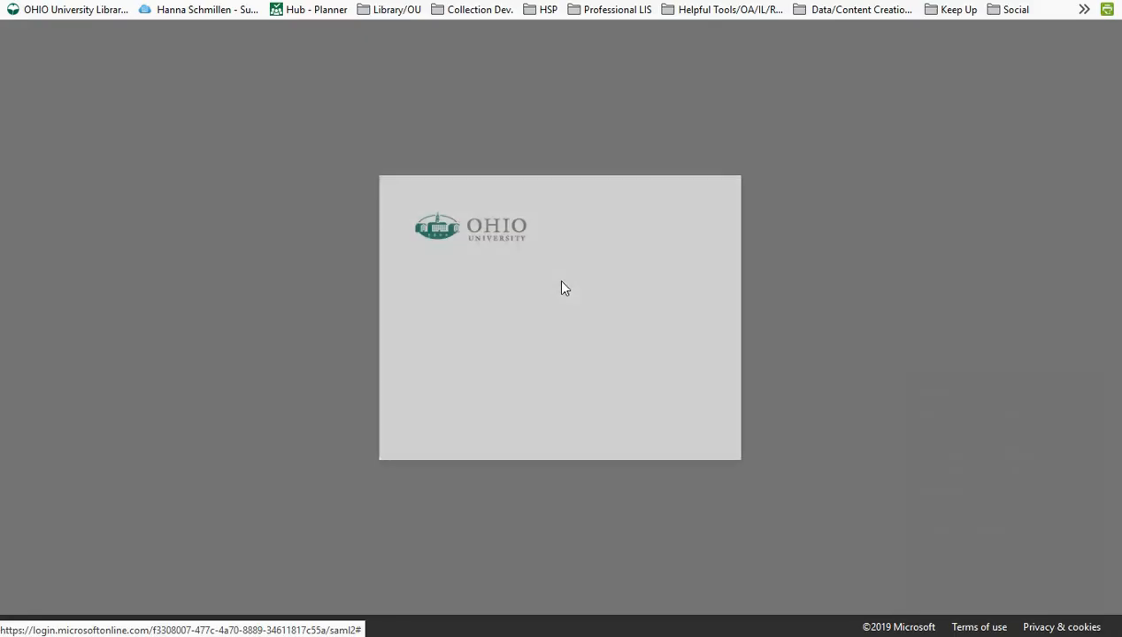